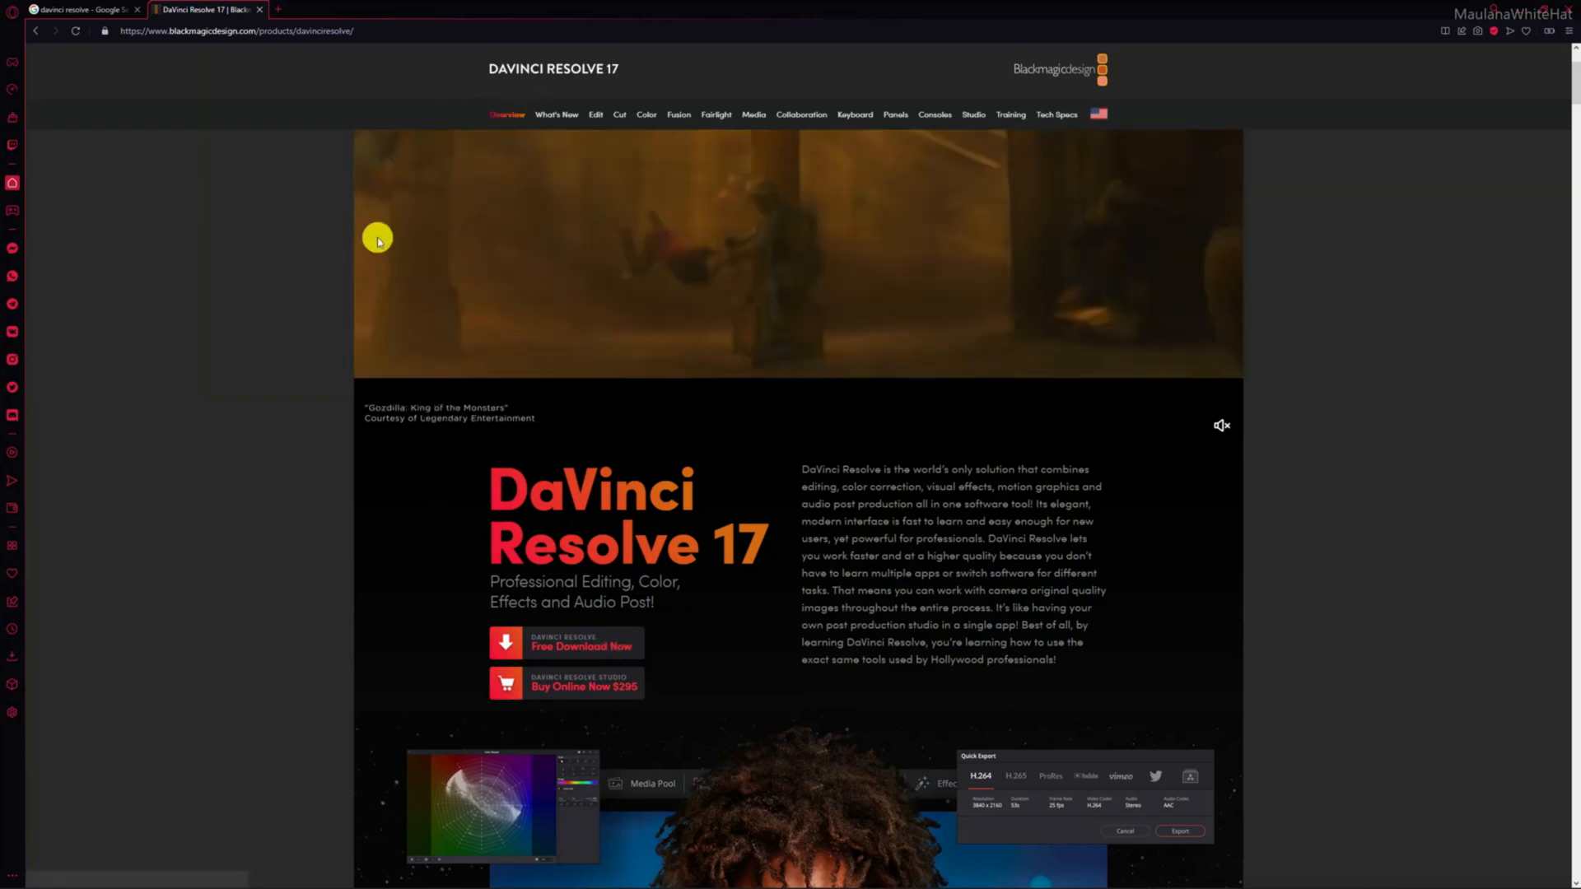
# Show the free and Studio DaVinci Resolve 17 download choices via 'Free Download Now'
pyautogui.click(565, 644)
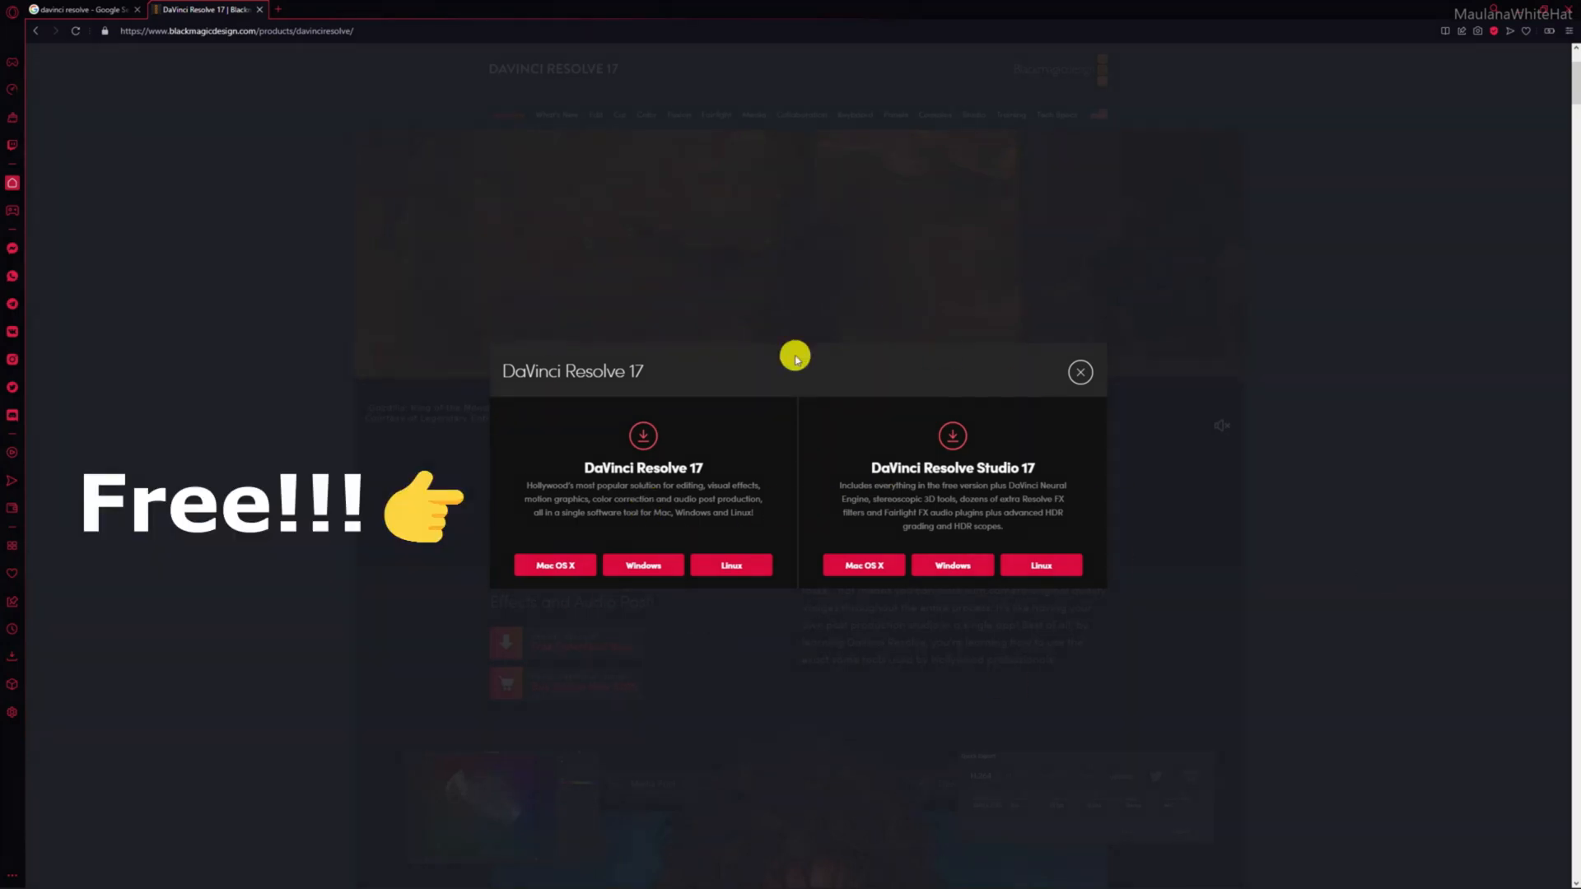
pyautogui.moveTo(693, 493)
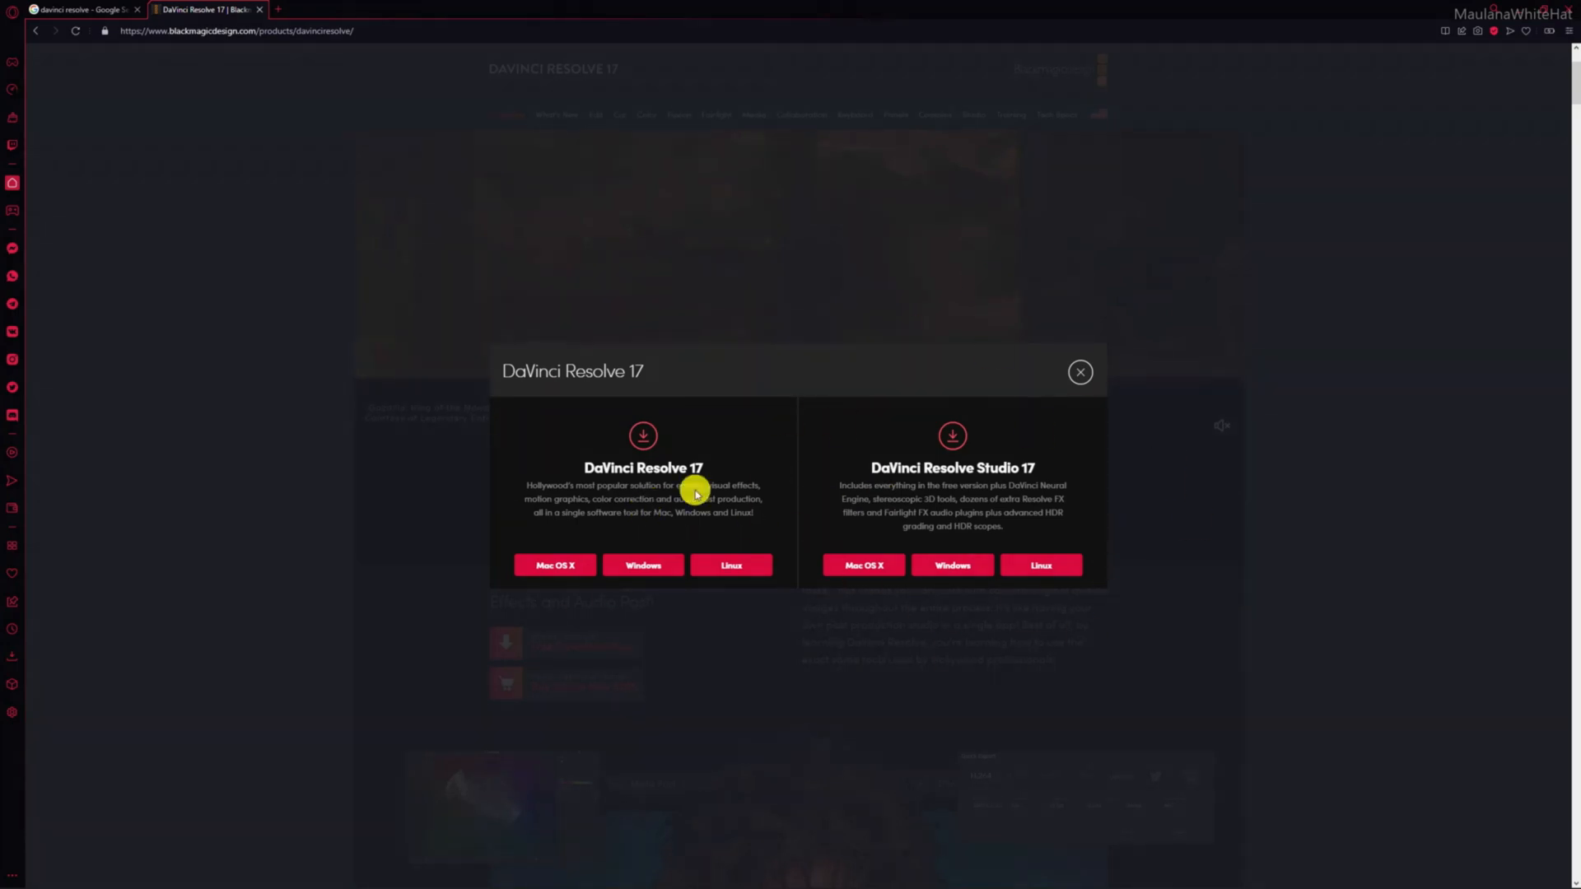
# Request the free Windows version of Resolve 17 and inspect the empty registration form
pyautogui.click(642, 565)
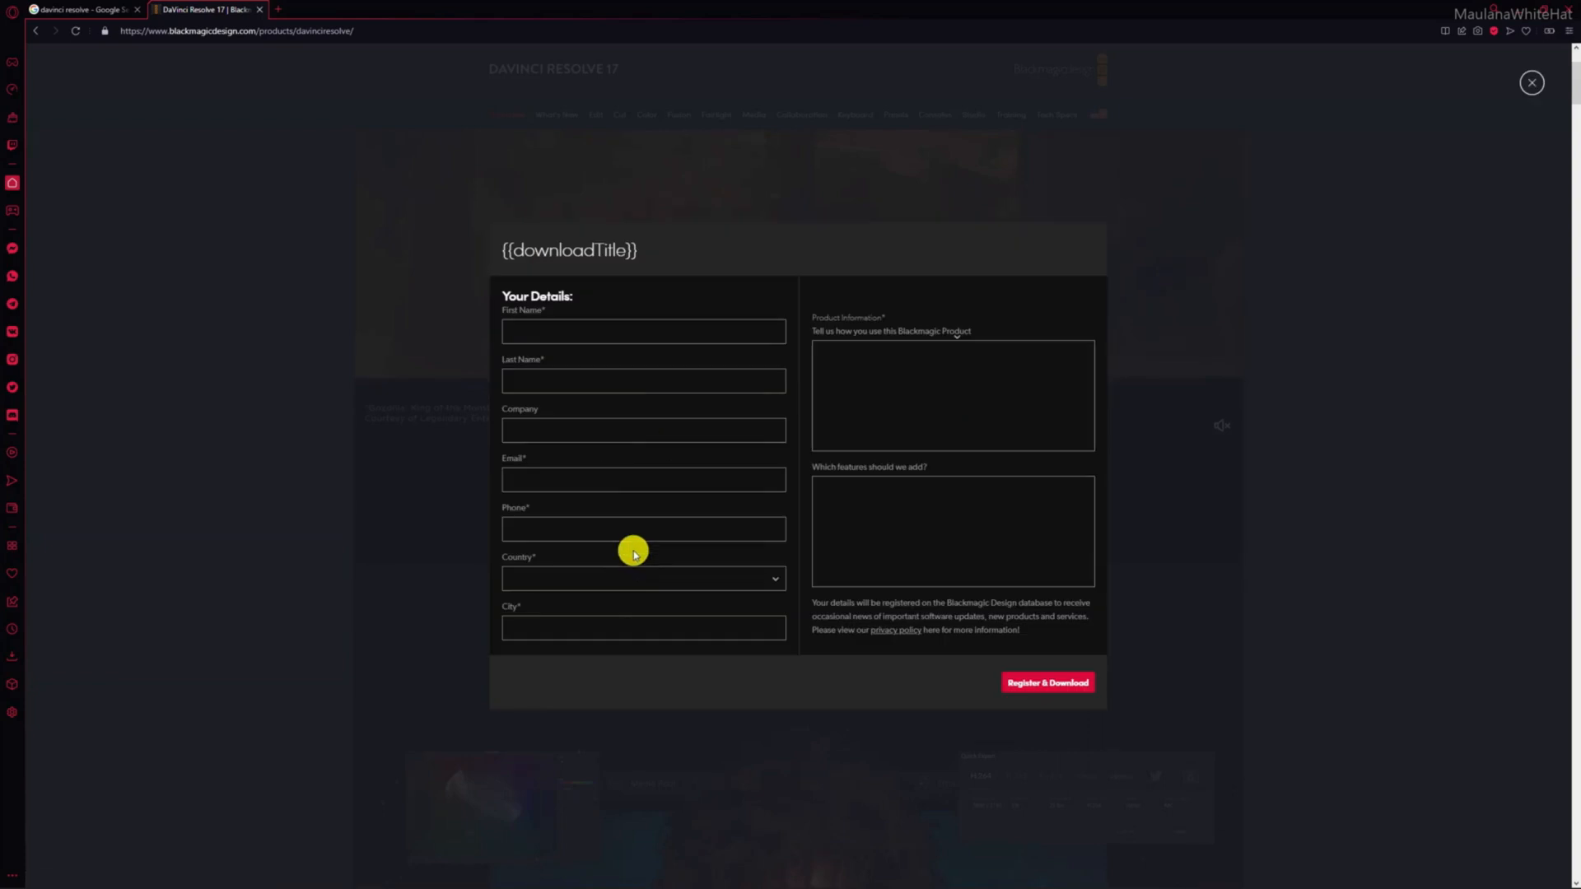
pyautogui.click(642, 331)
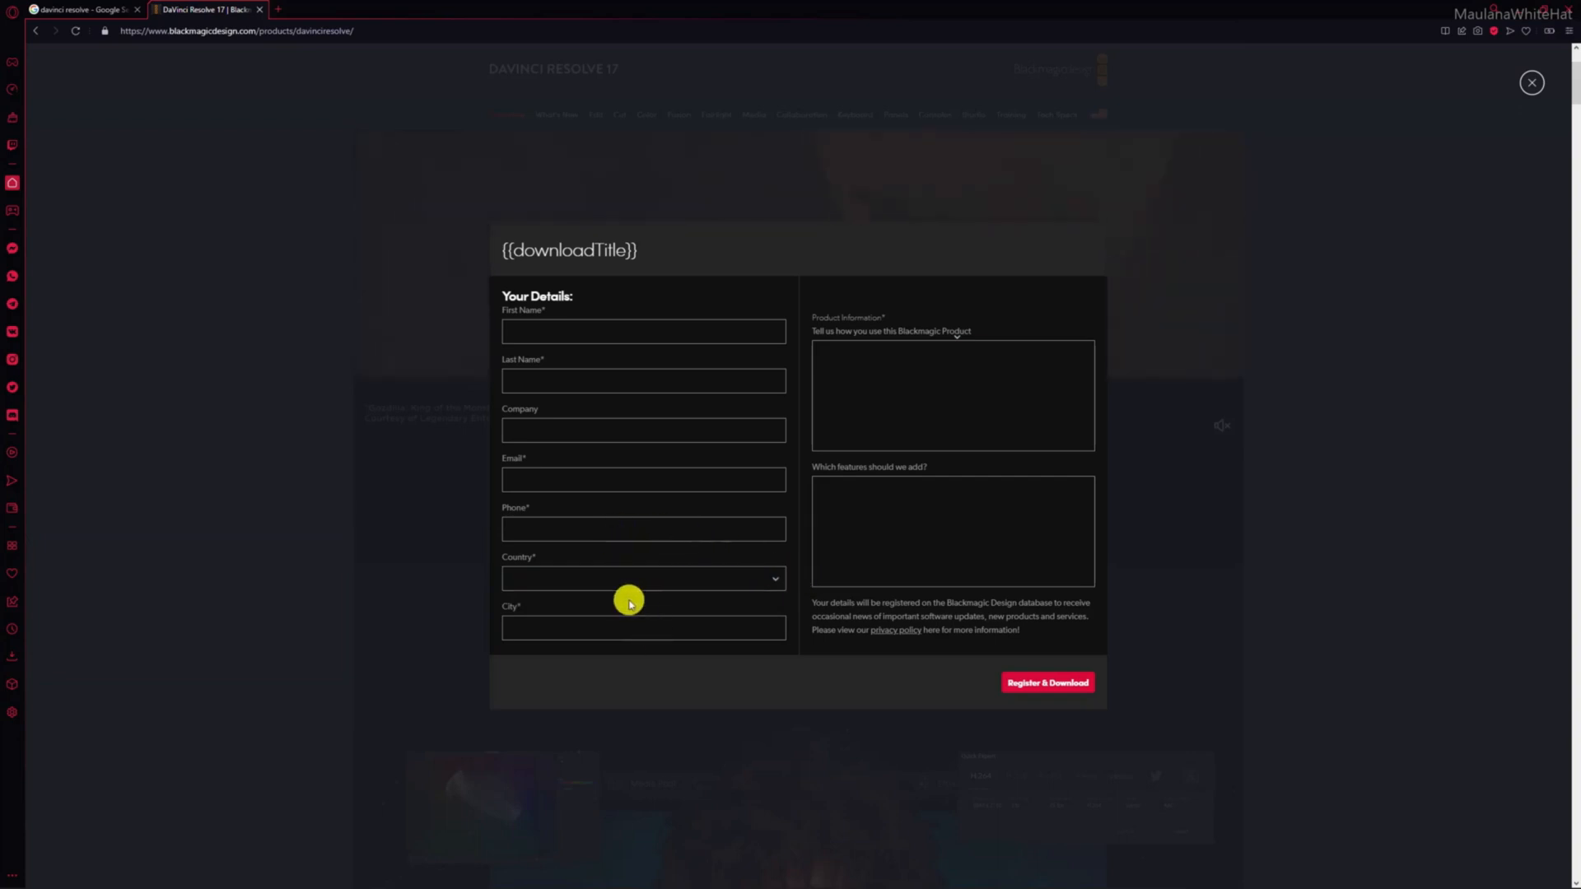
pyautogui.moveTo(543, 555)
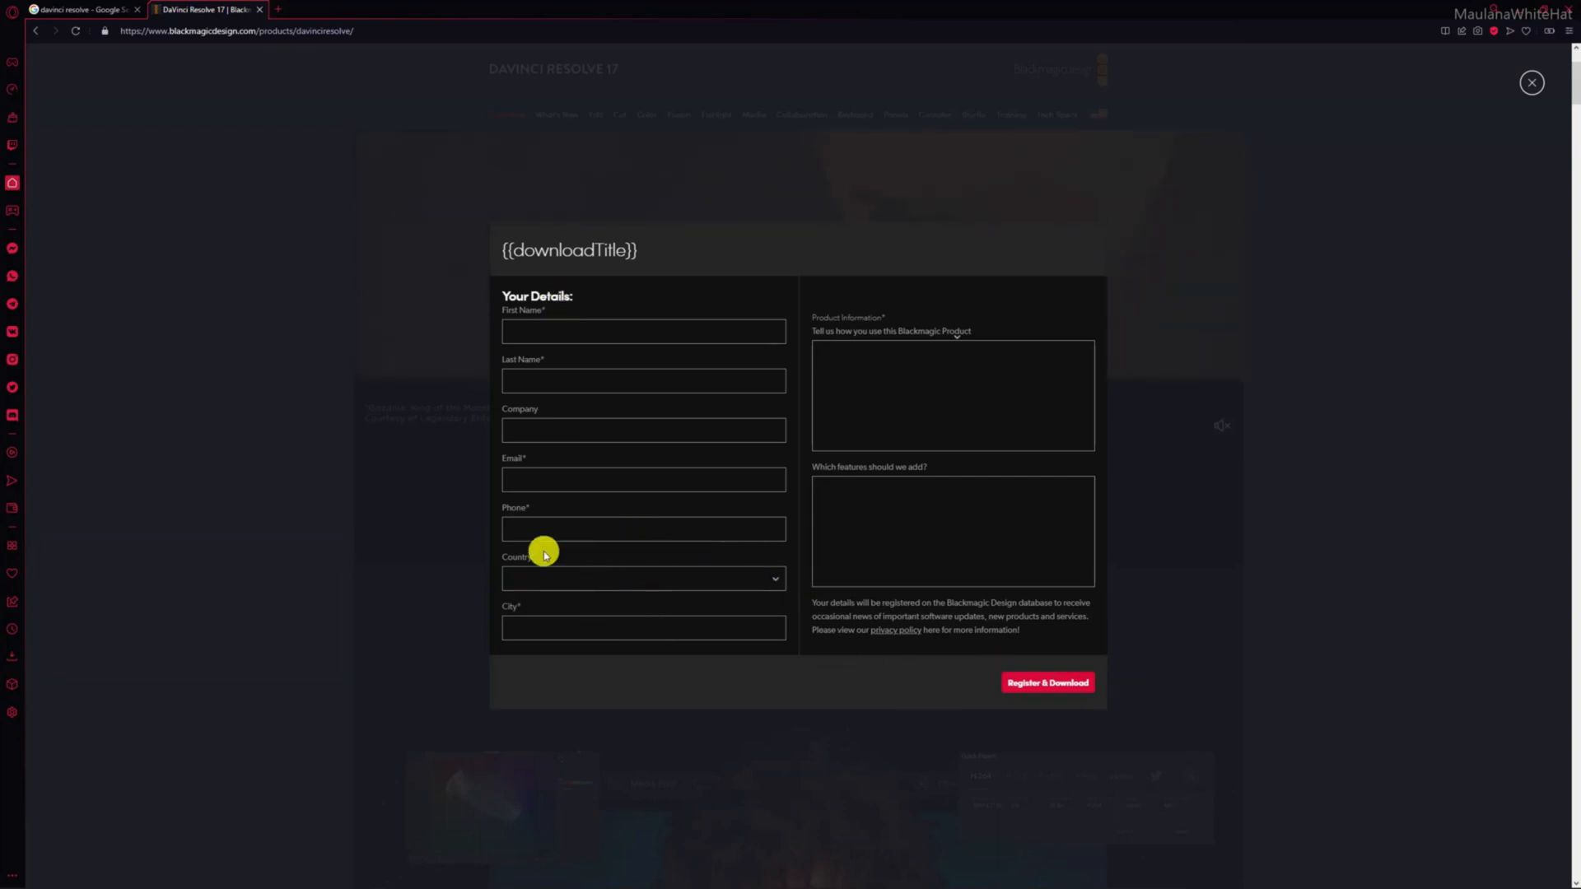
pyautogui.moveTo(652, 585)
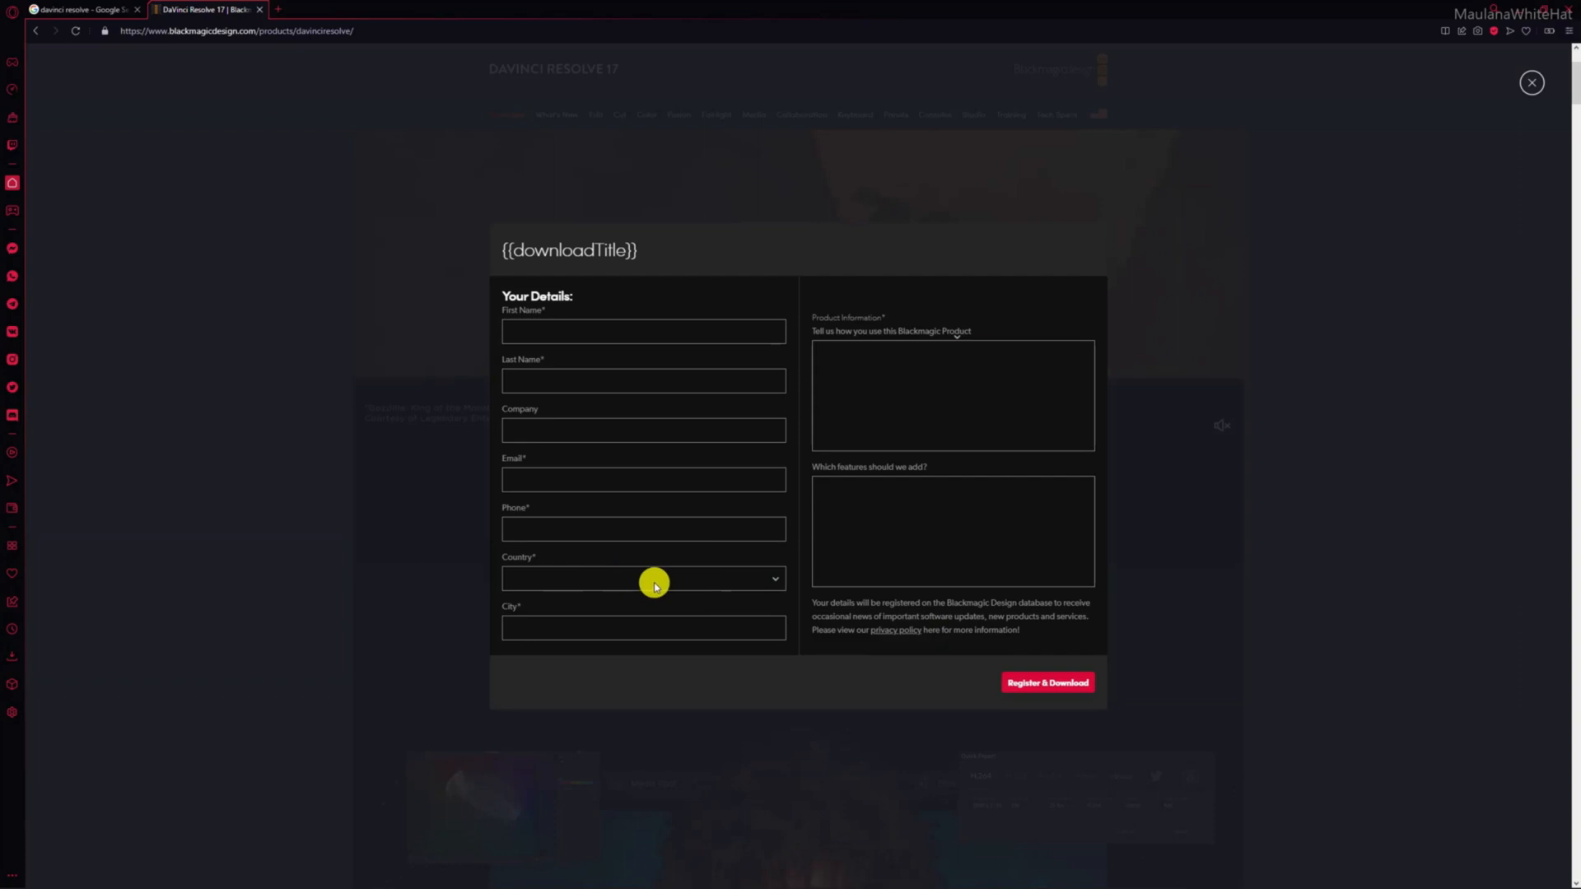
pyautogui.moveTo(1039, 695)
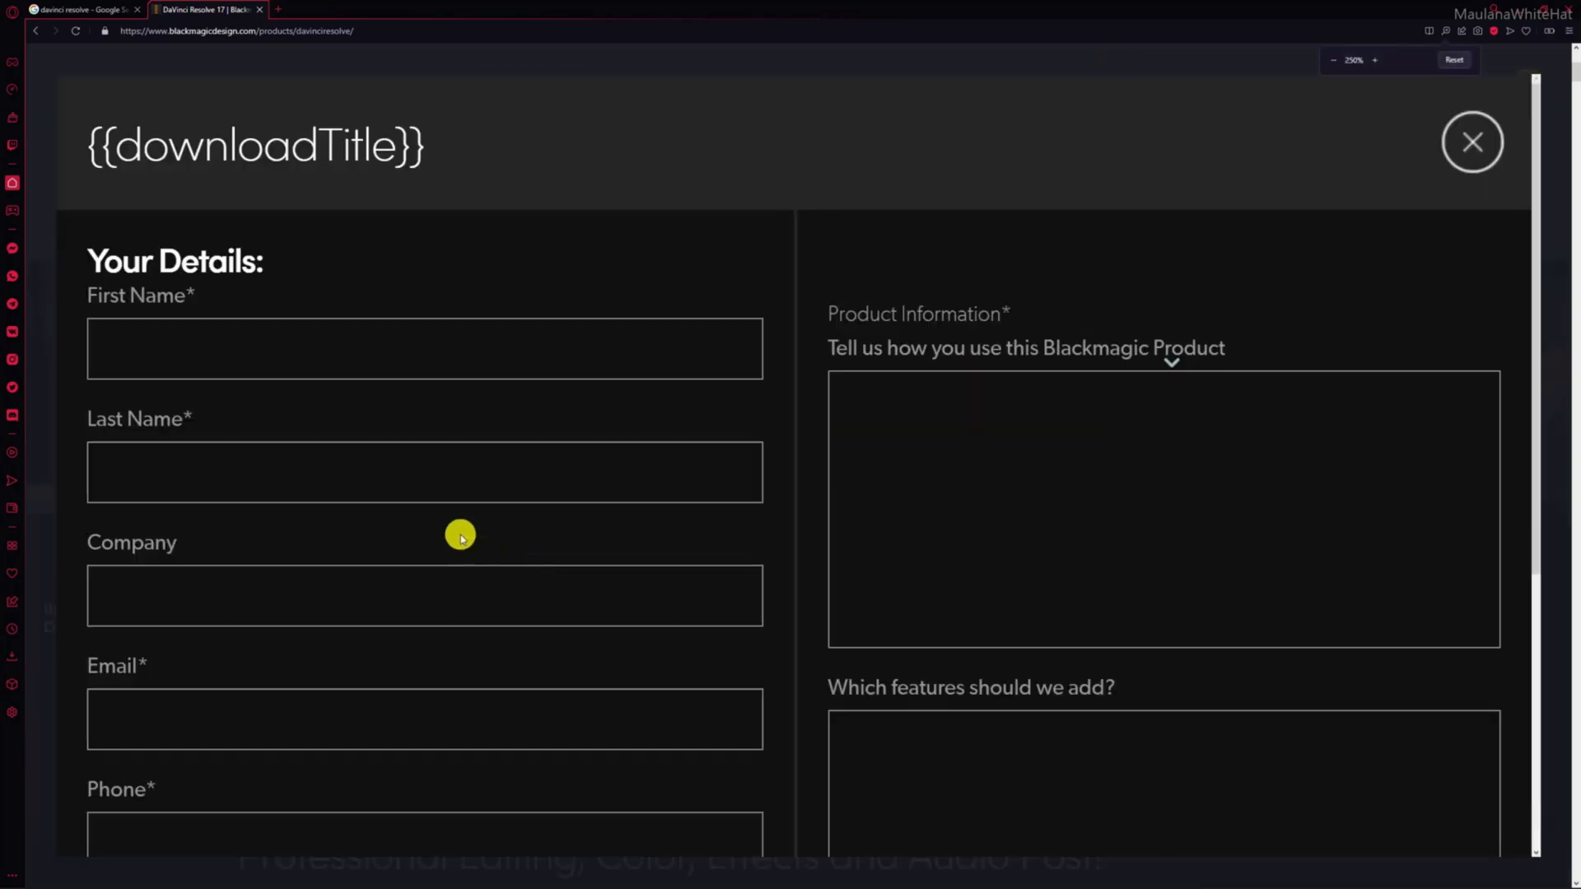
pyautogui.scroll(-3)
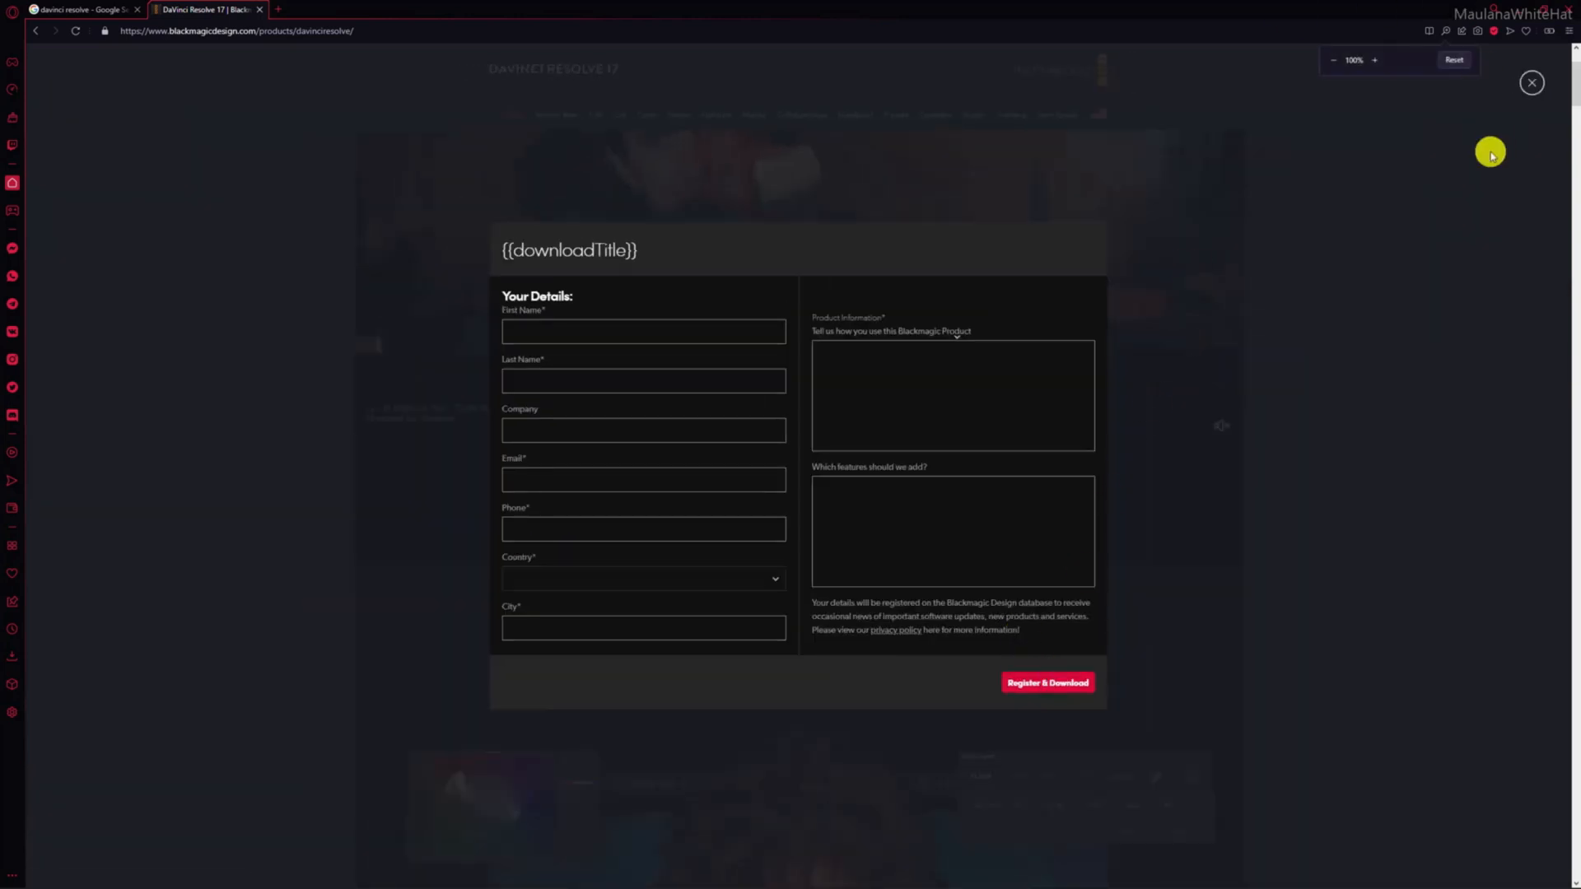
# Close the broken form and go to the Support Center listing the DaVinci Resolve 17.4.3 Update
pyautogui.click(1530, 82)
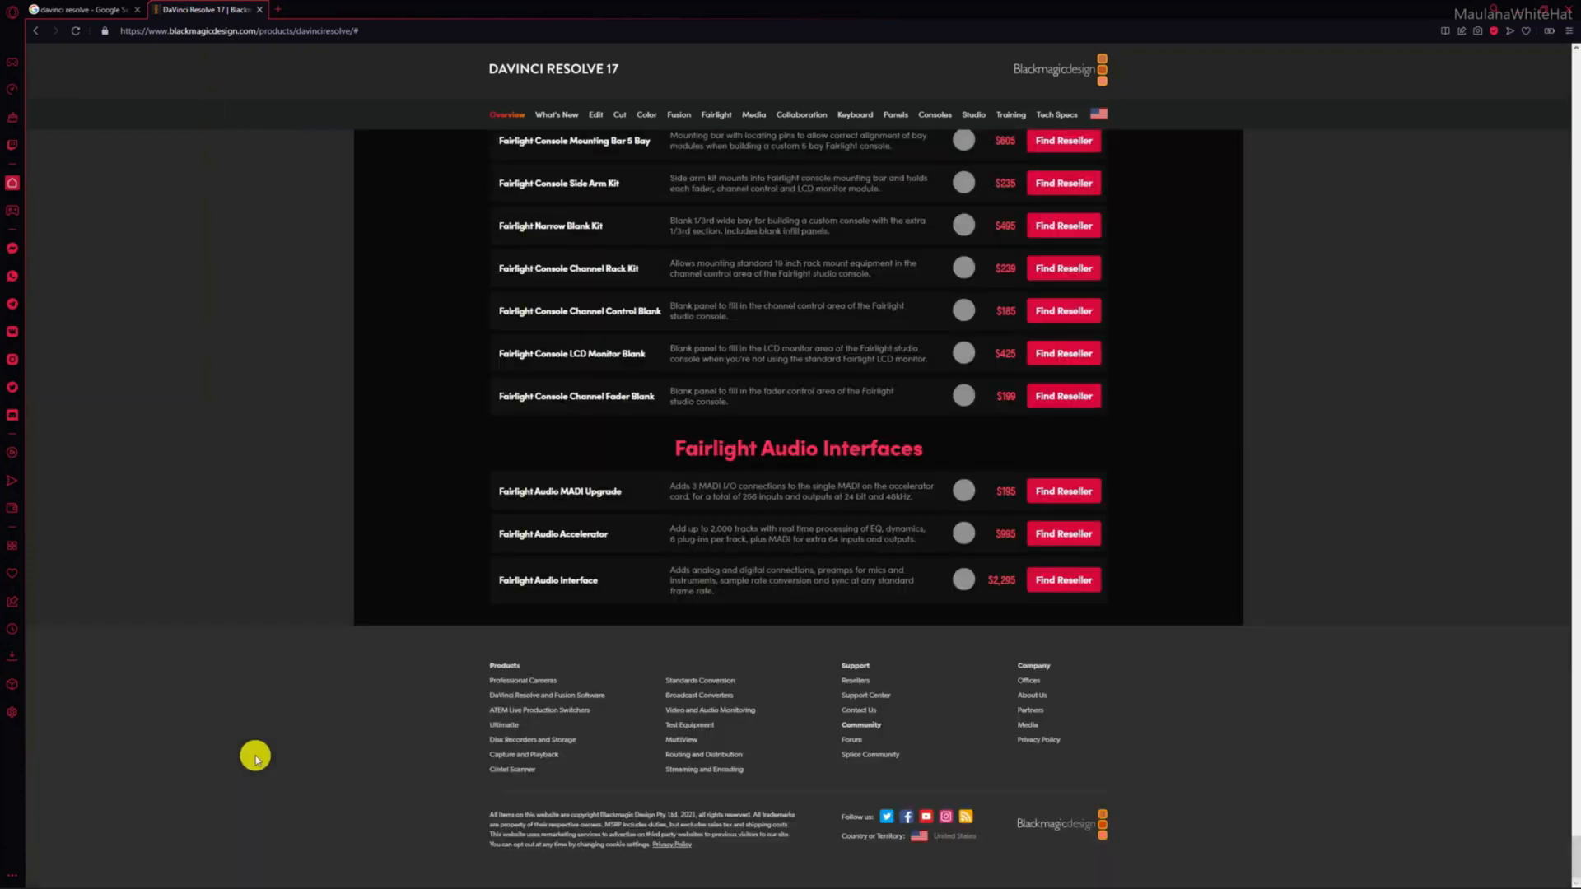
pyautogui.click(864, 695)
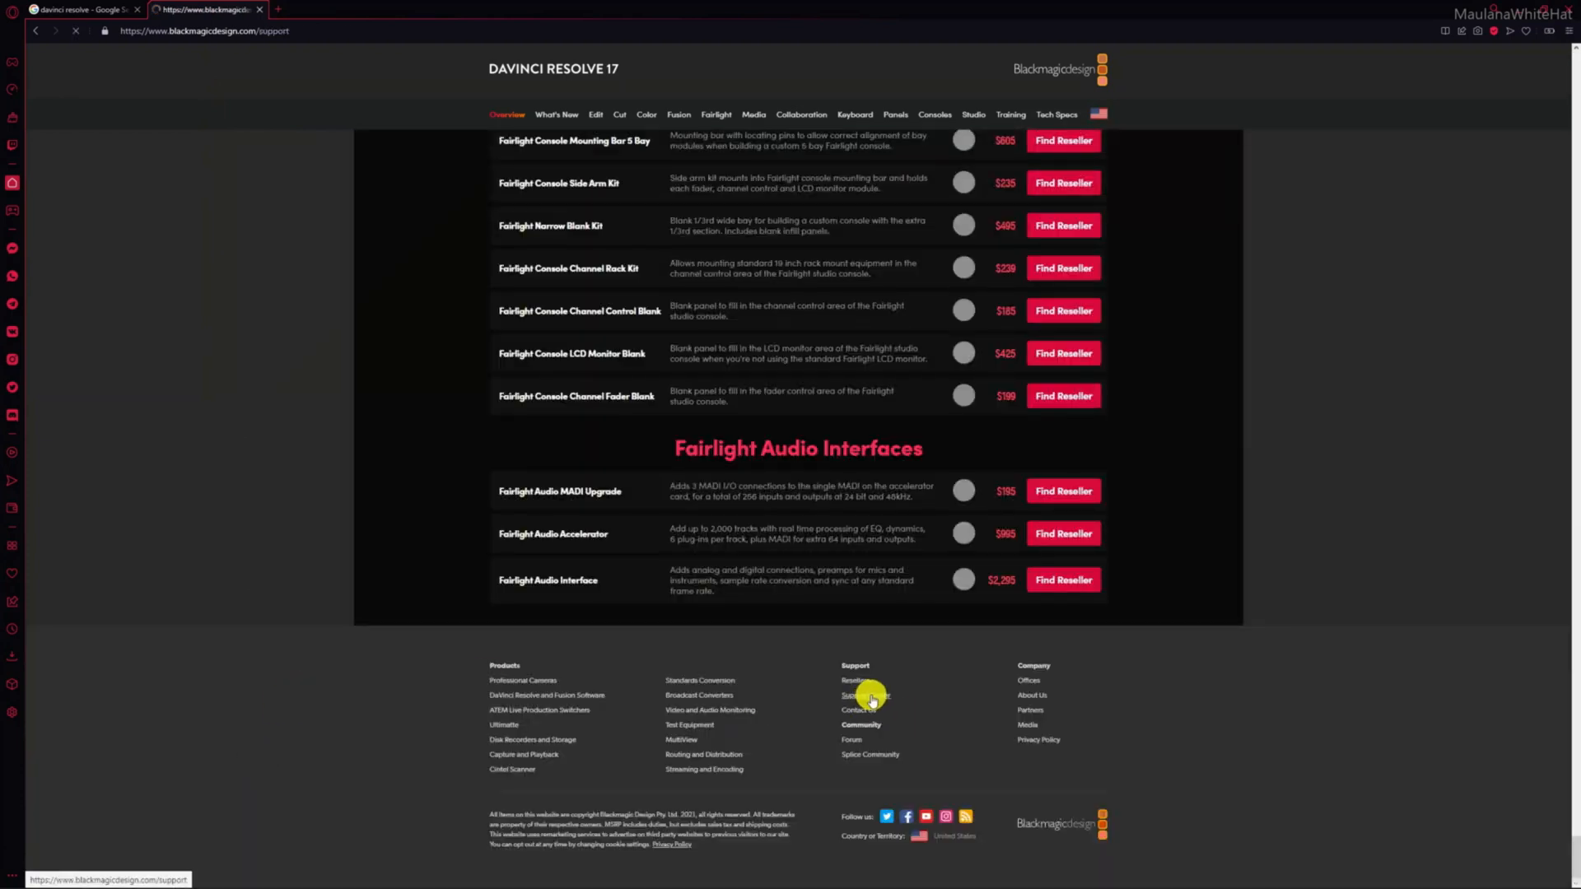
pyautogui.click(858, 695)
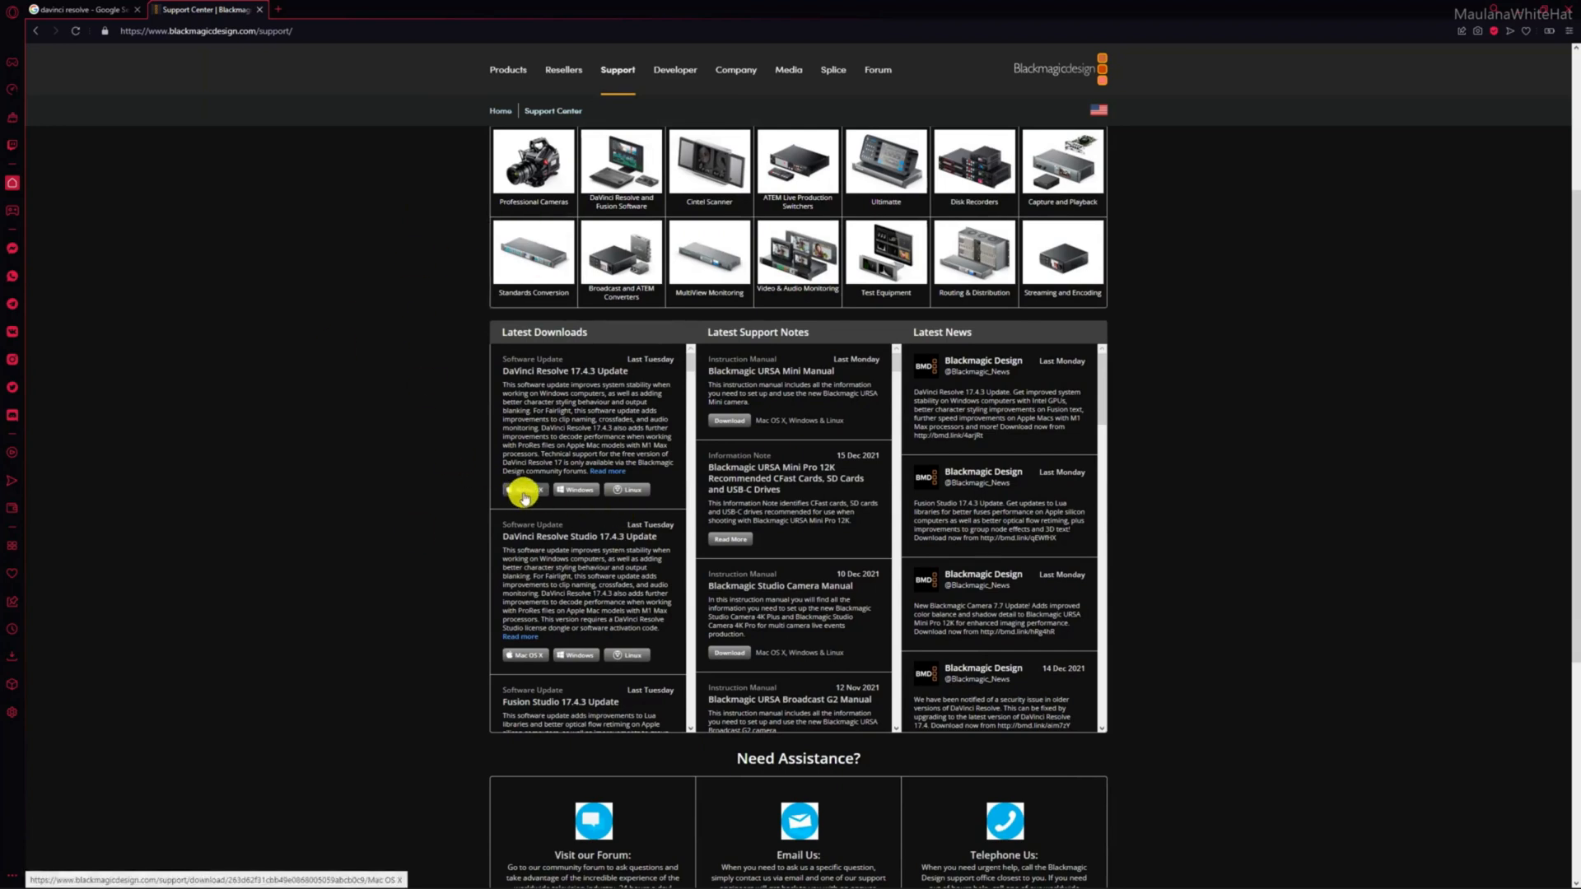
# Request the Windows 17.4.3 update and fill the form with 'vcvcvcvc', United States and 'edit video'
pyautogui.click(576, 491)
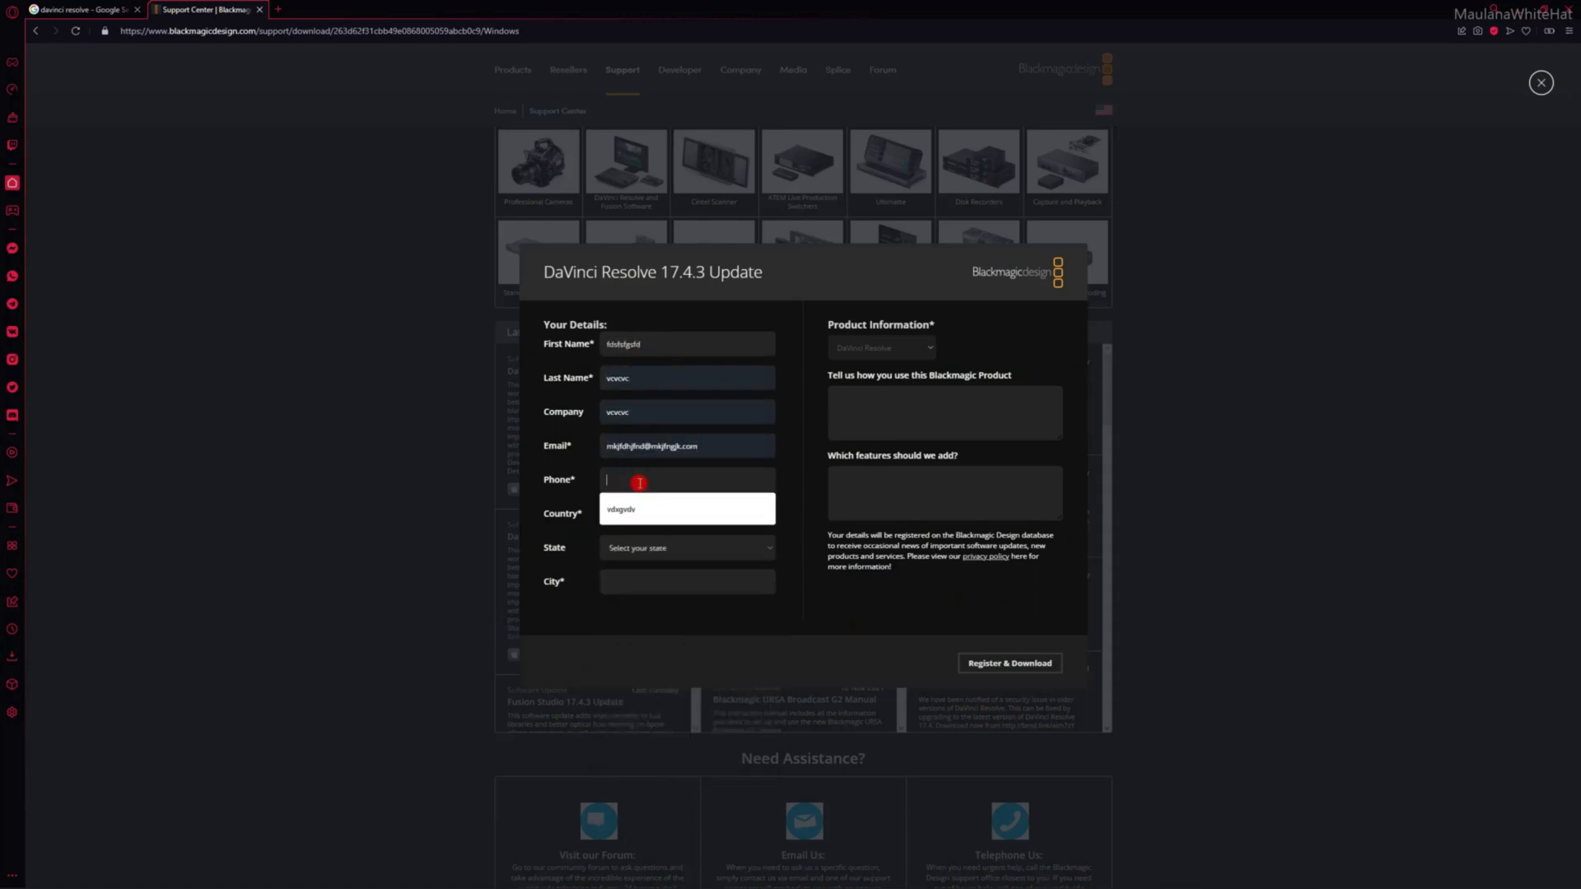
pyautogui.write('vcvcvcvcc')
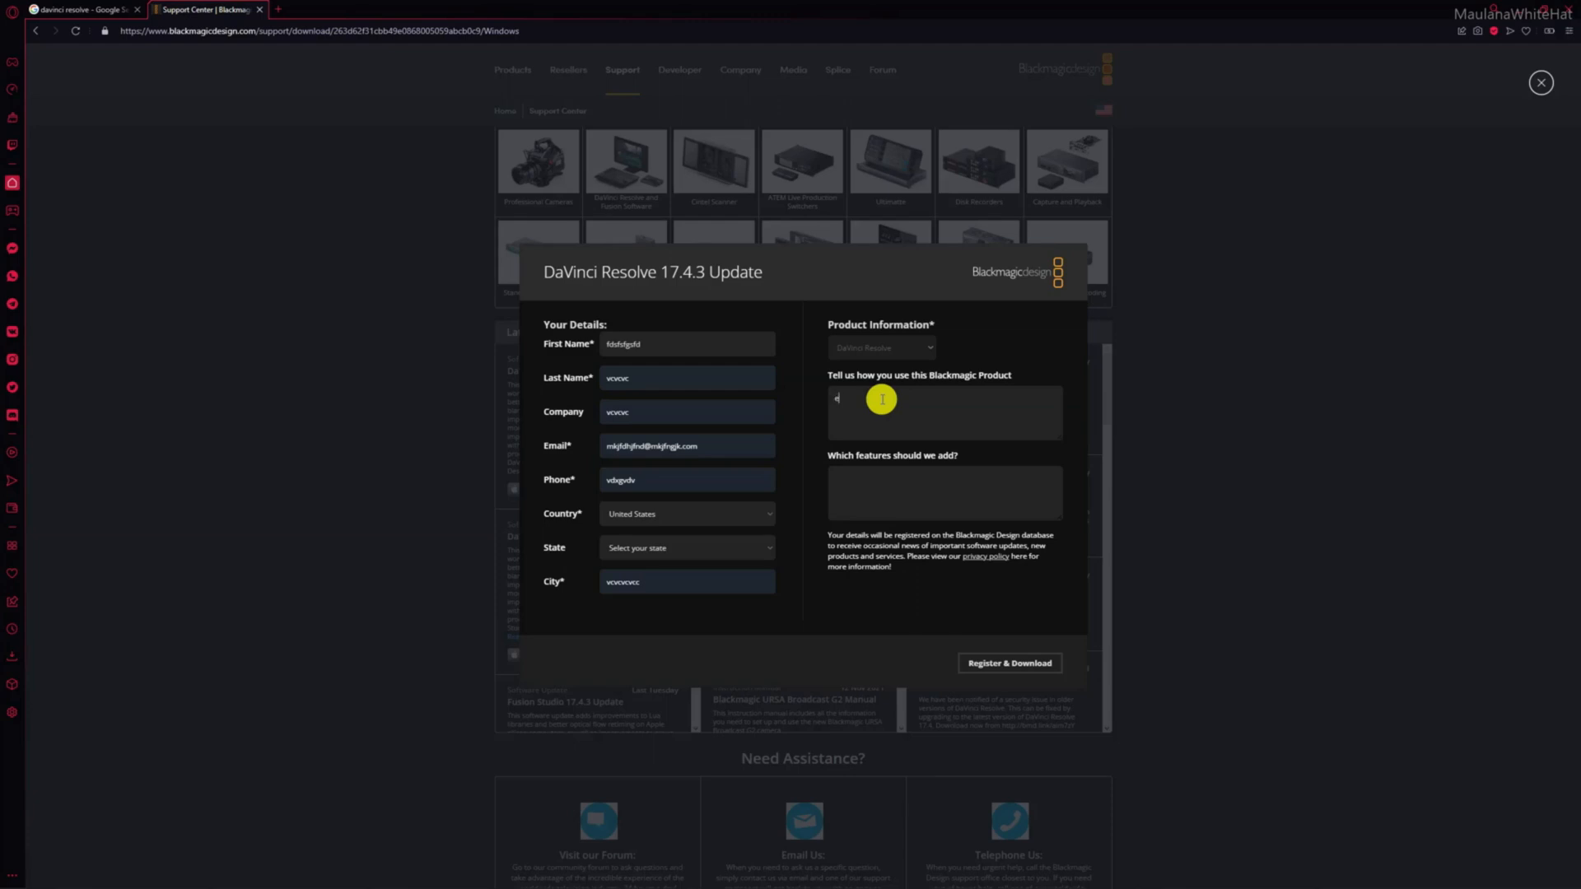
pyautogui.write('edit videos, duh')
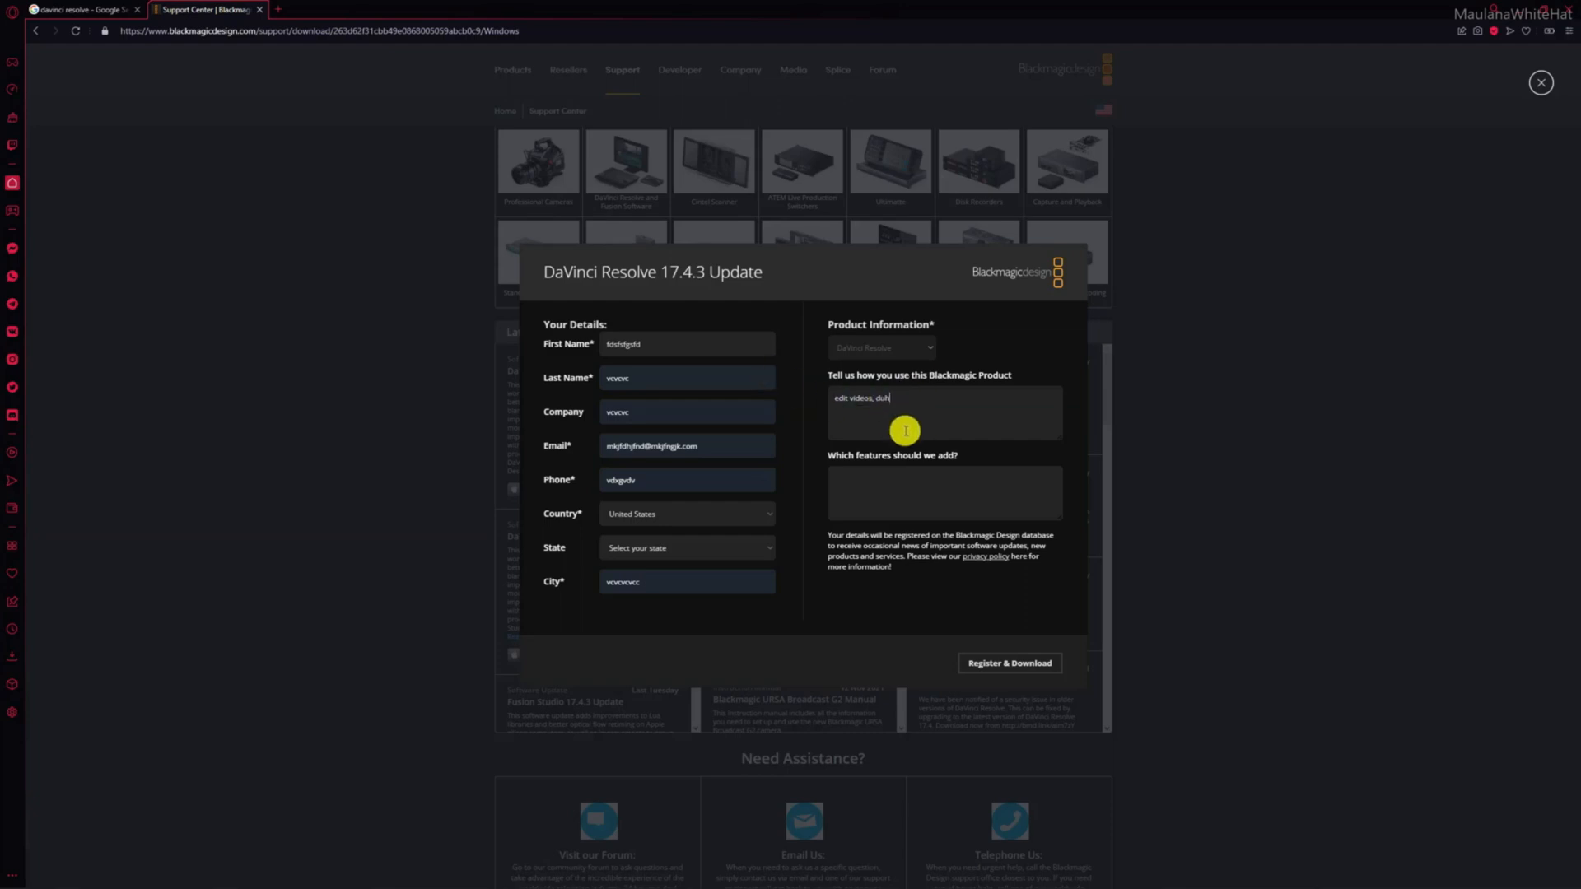
pyautogui.moveTo(891, 491)
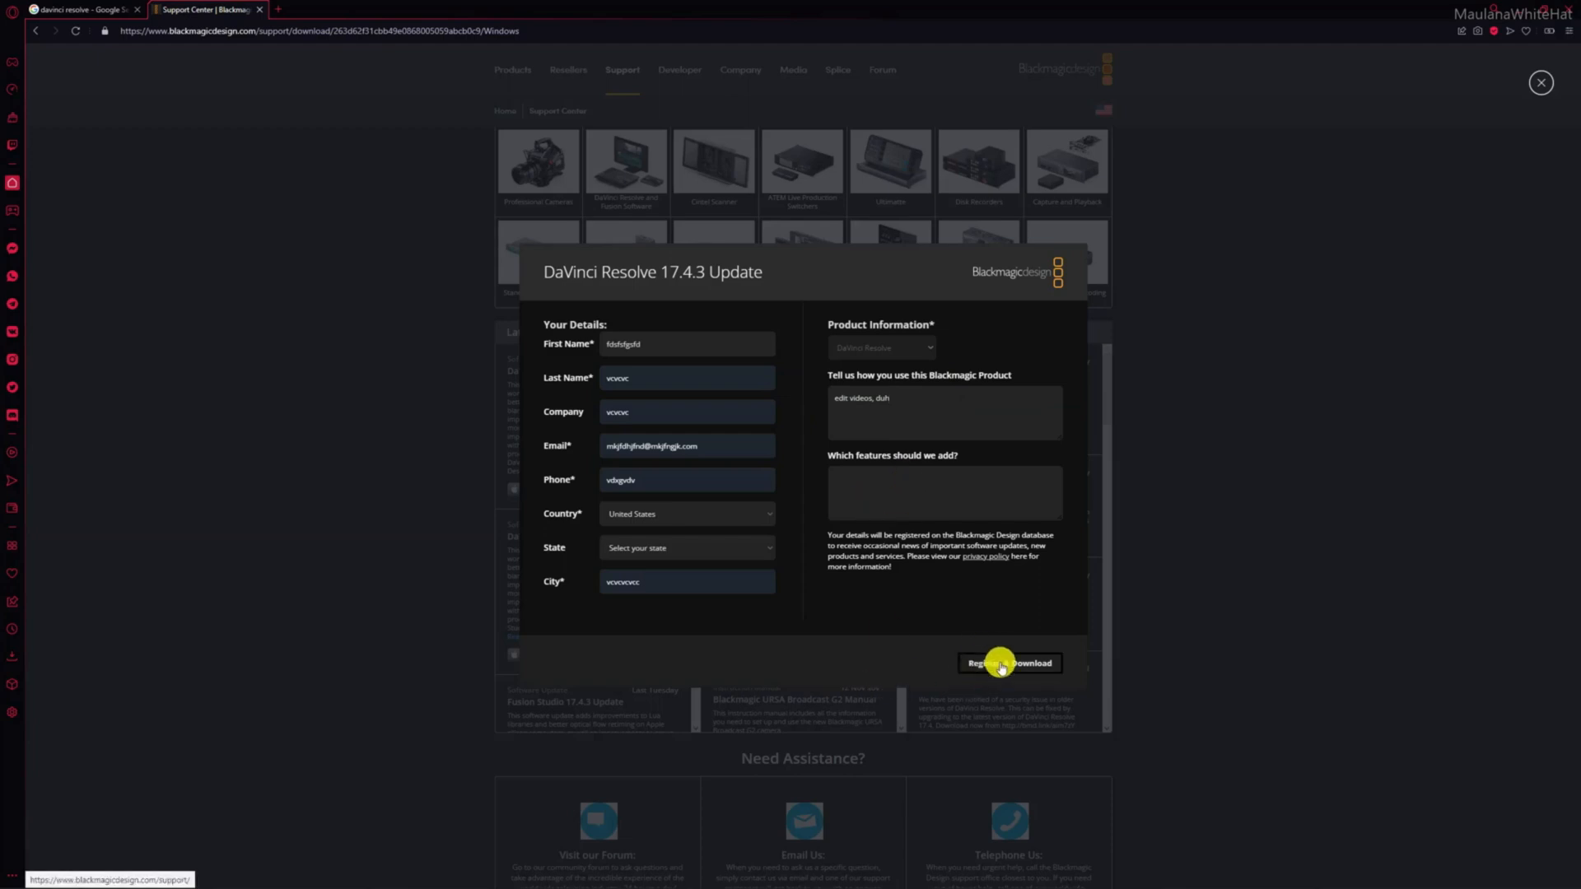
# Choose Arkansas as the state and submit the registration for the download
pyautogui.click(687, 547)
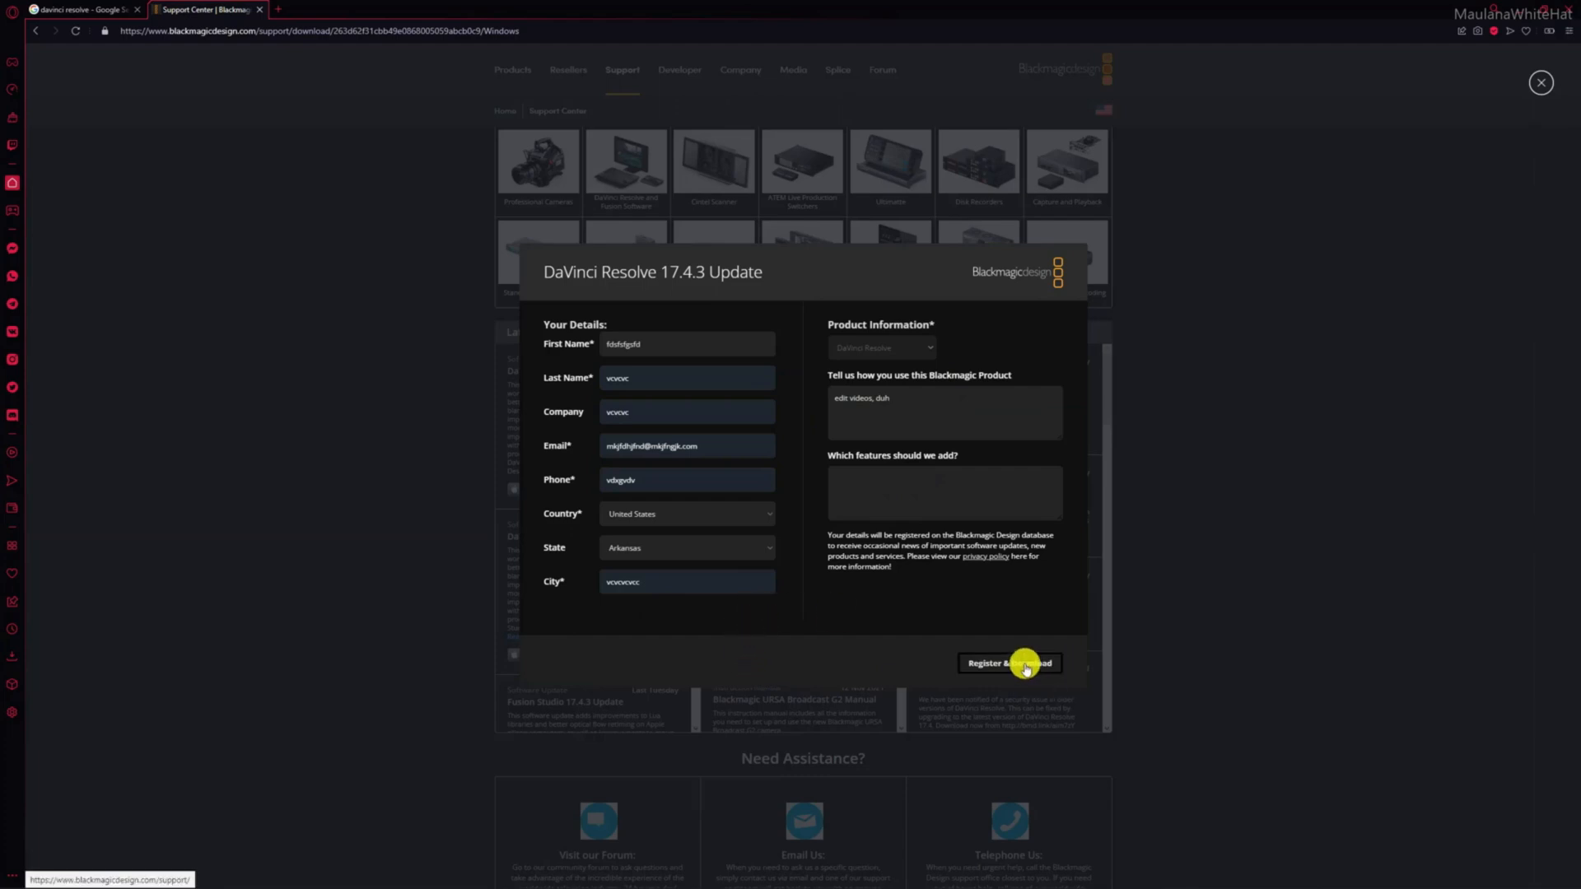
pyautogui.click(1008, 664)
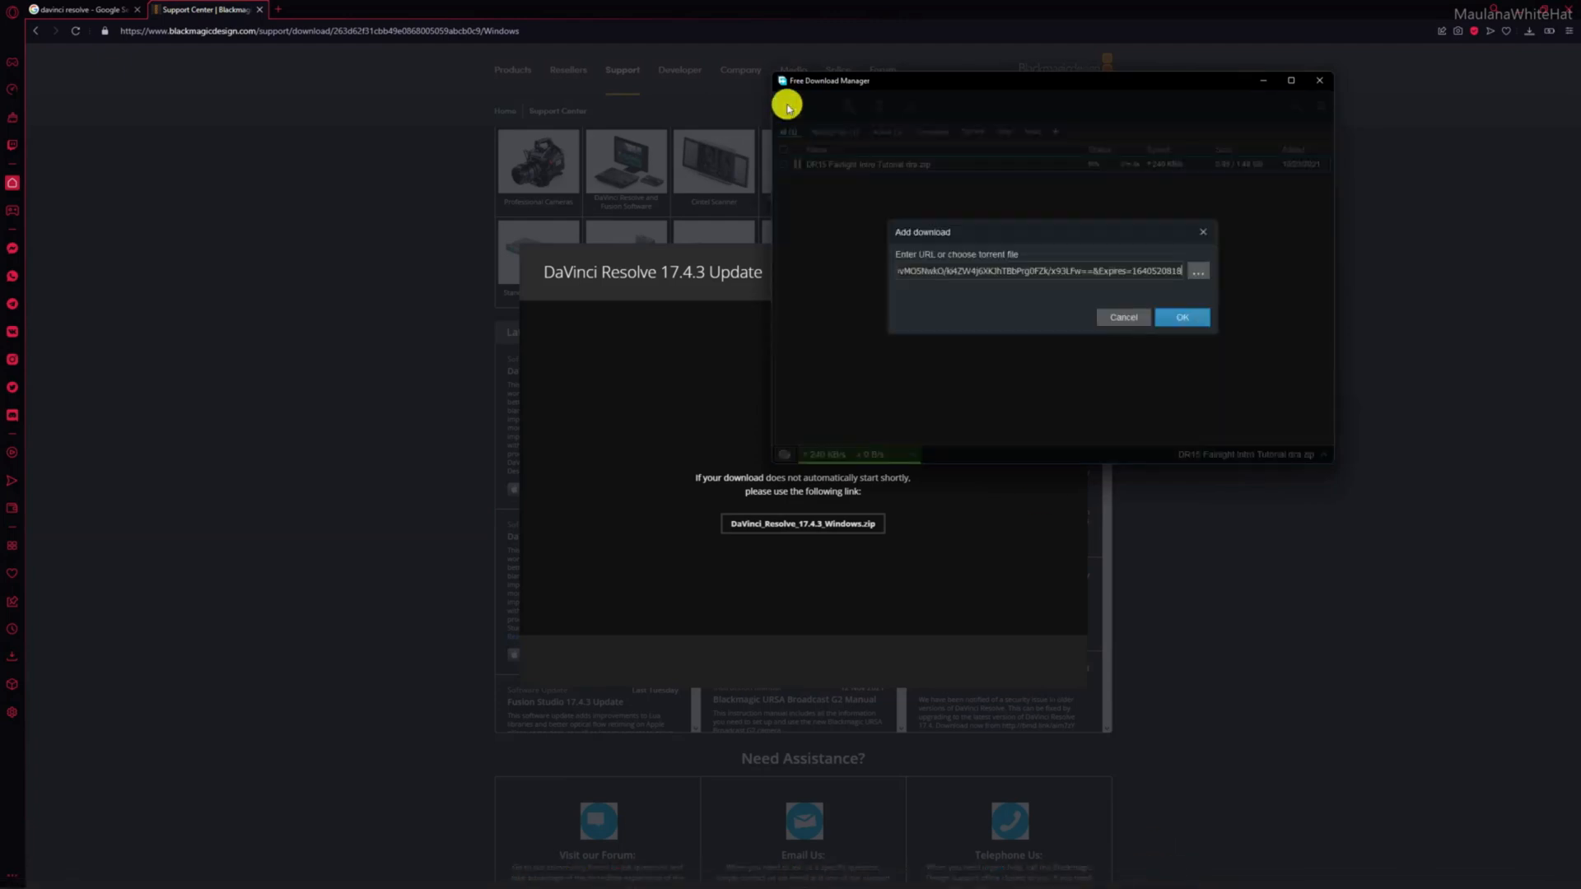
# Accept the captured link and start downloading DaVinci_Resolve_17.4.3_Windows.zip
pyautogui.click(1180, 316)
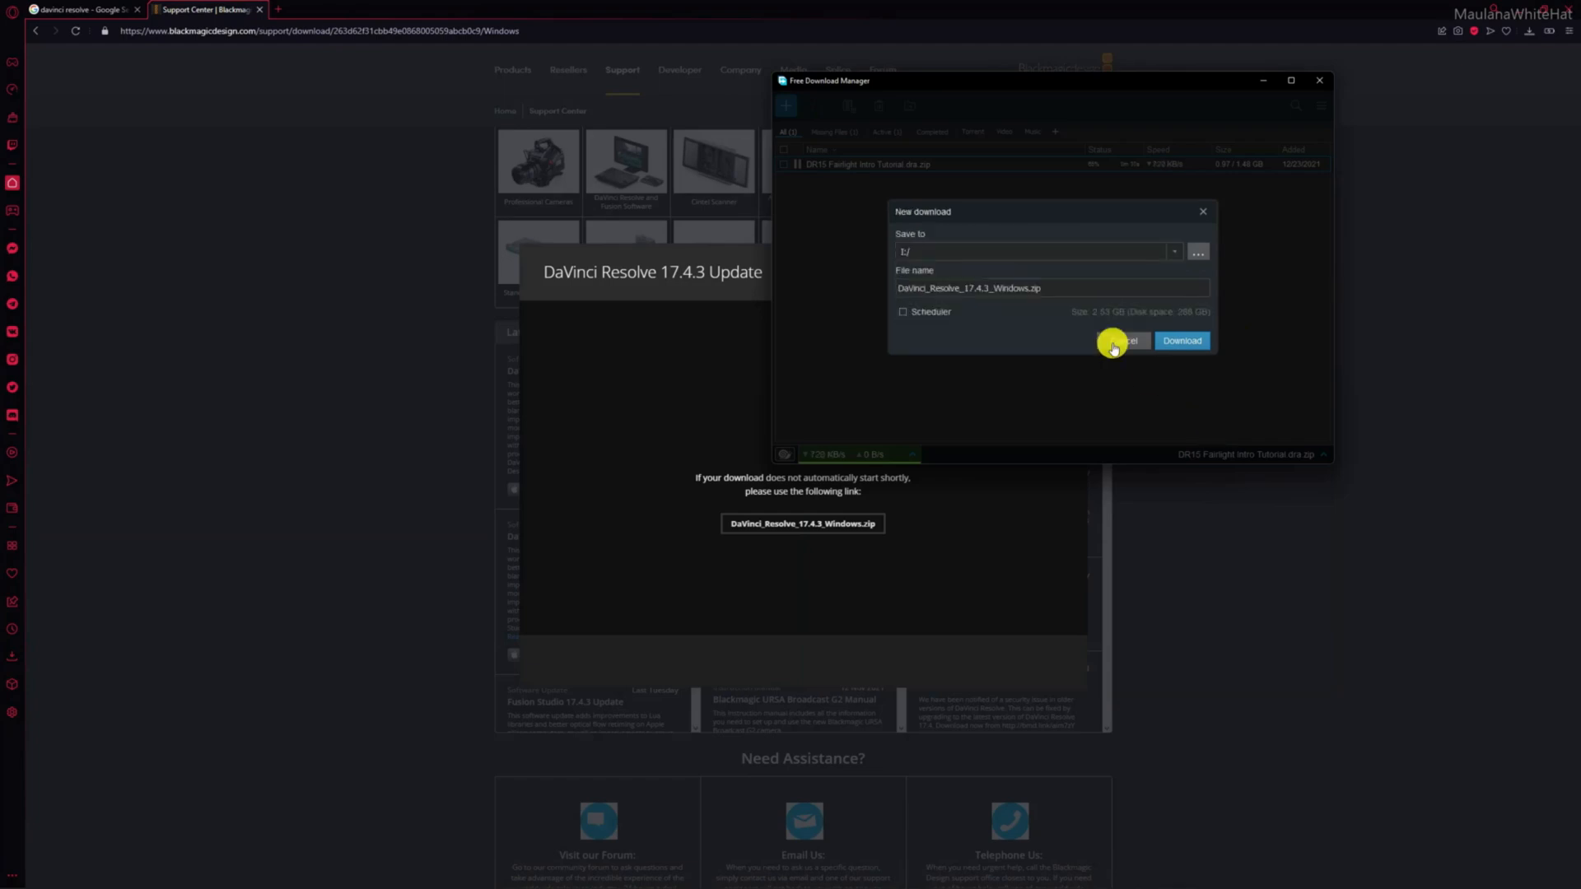
pyautogui.click(1182, 341)
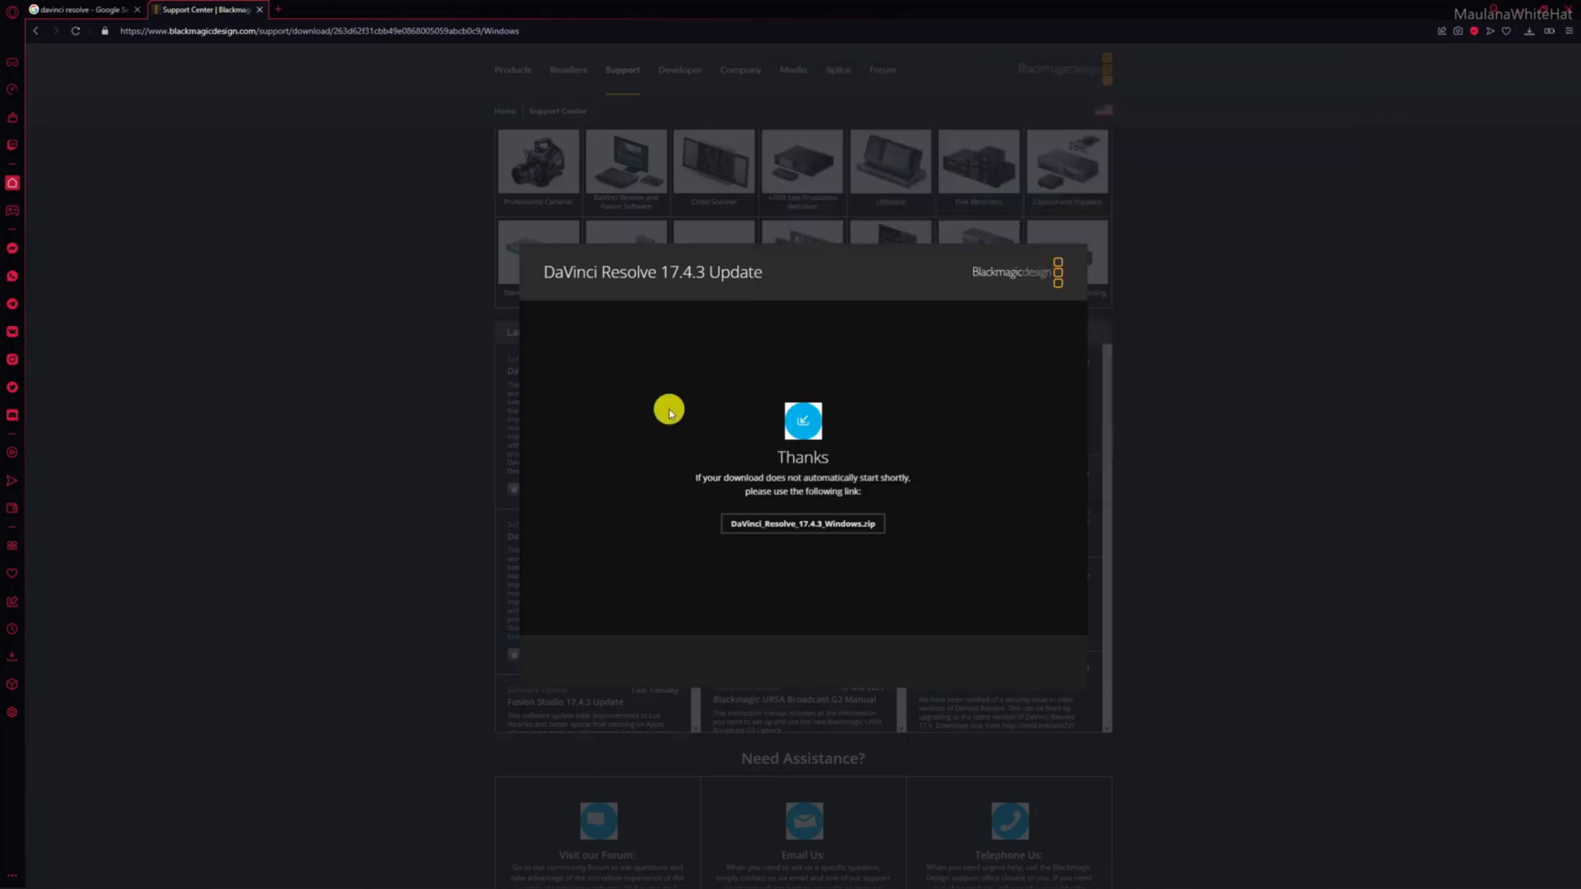
pyautogui.moveTo(700, 442)
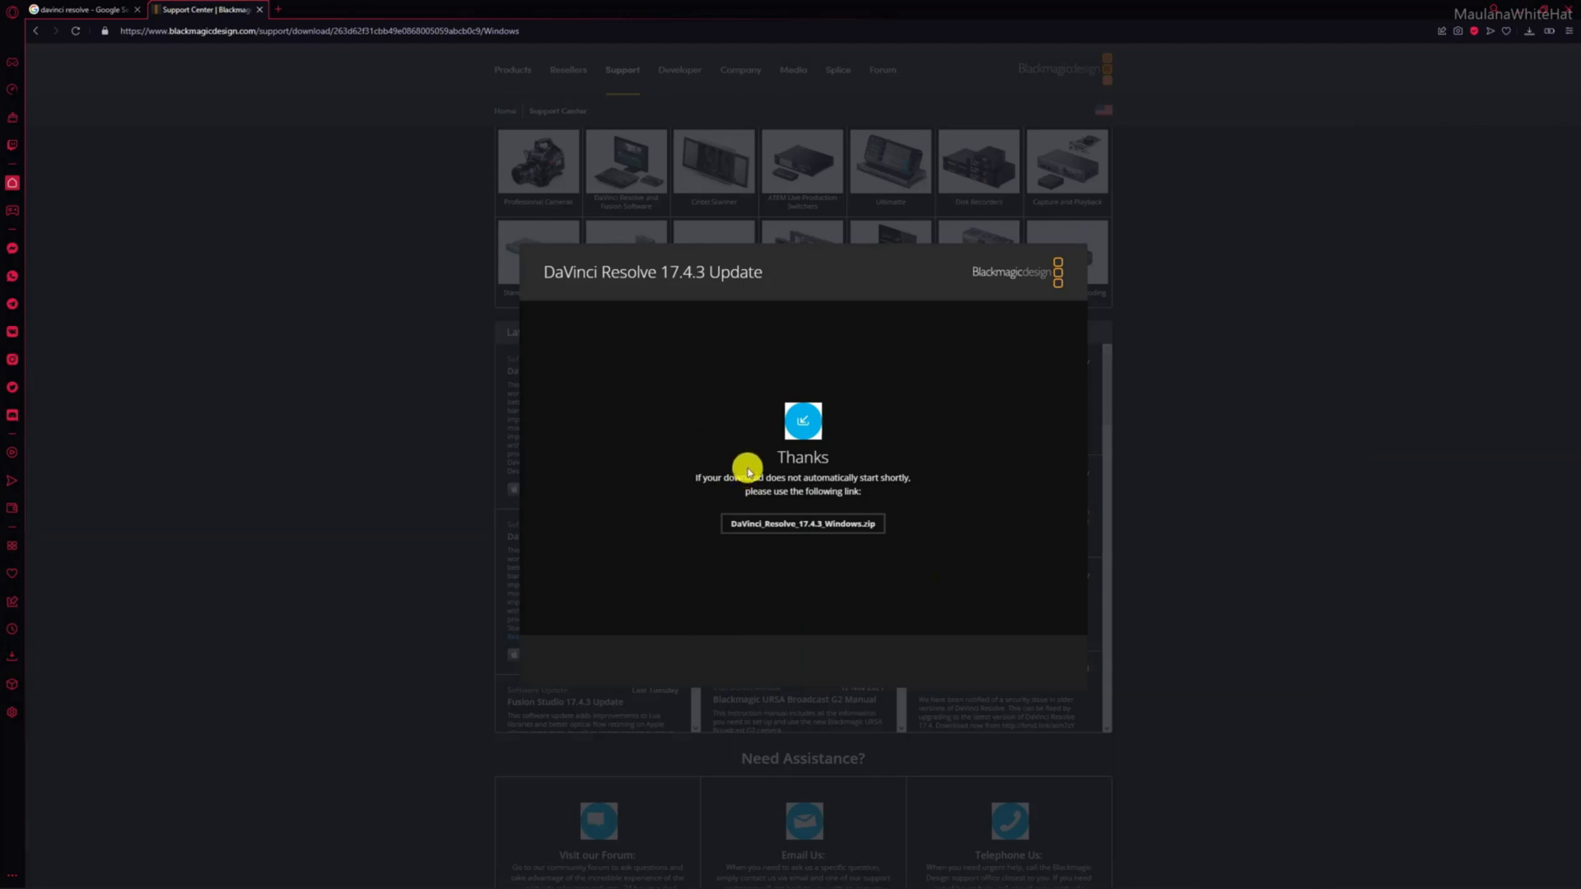
pyautogui.moveTo(914, 417)
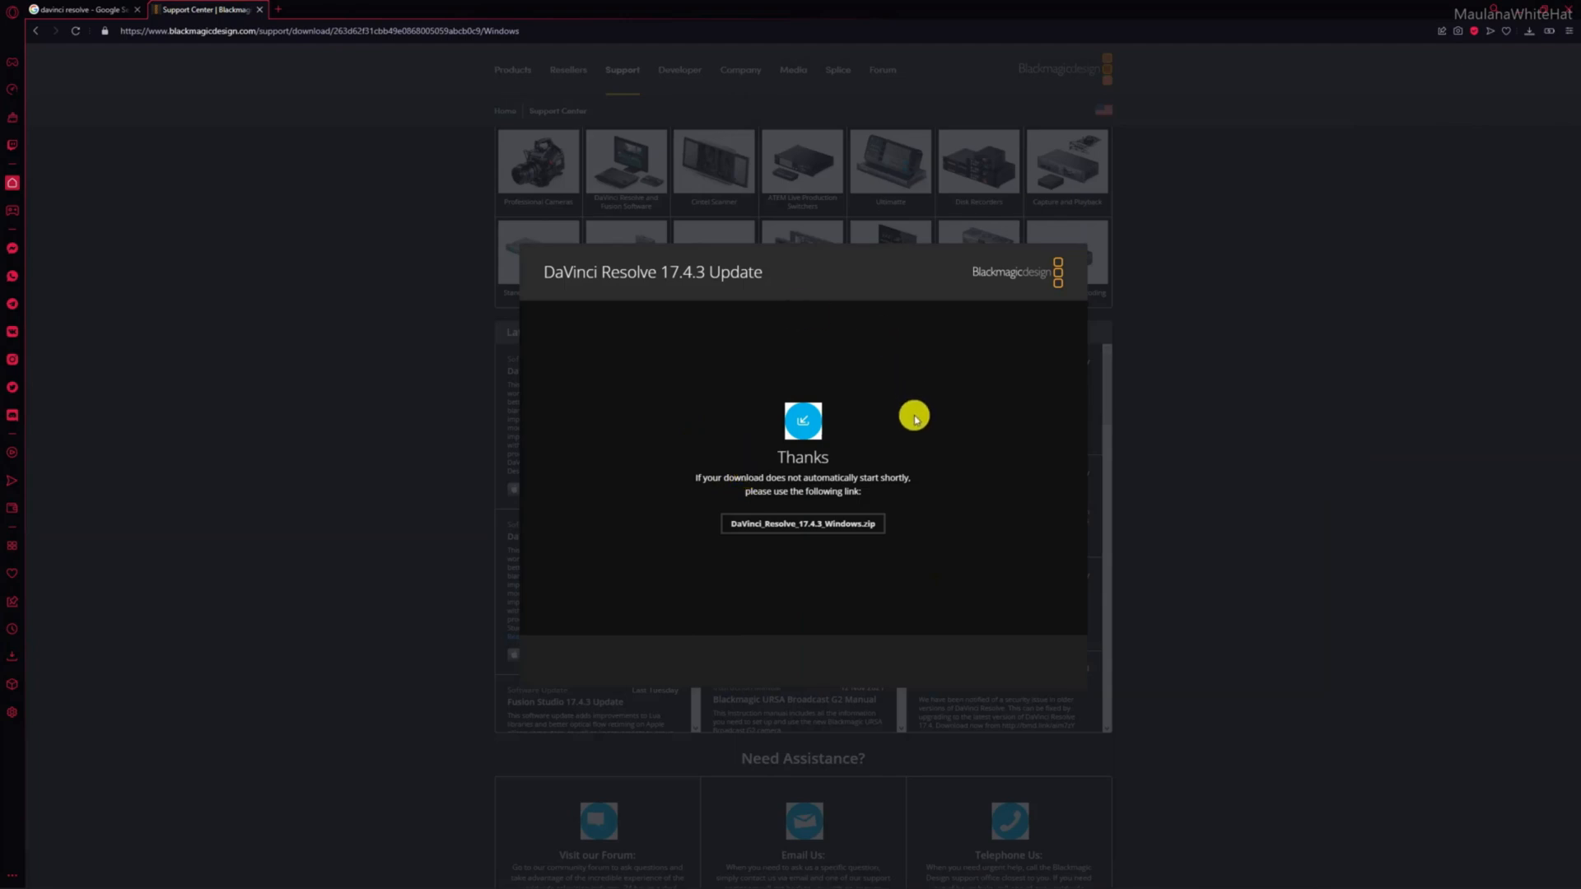